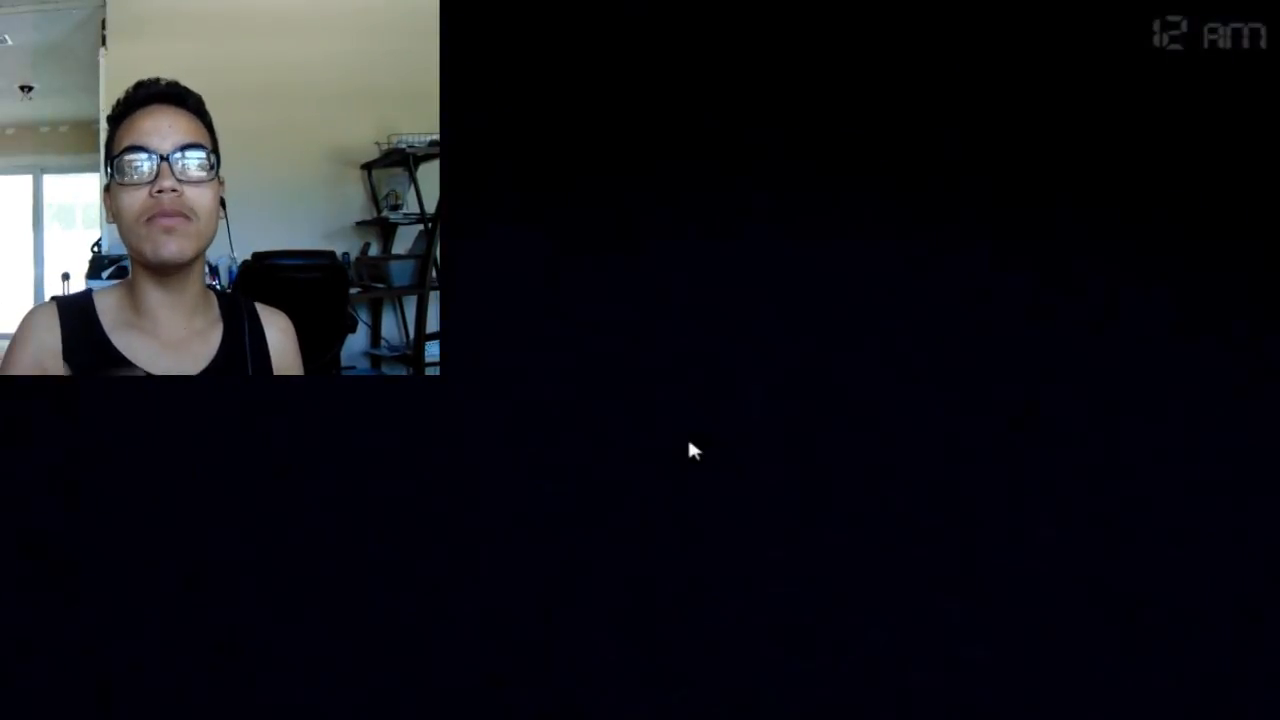
mouse_move(627, 521)
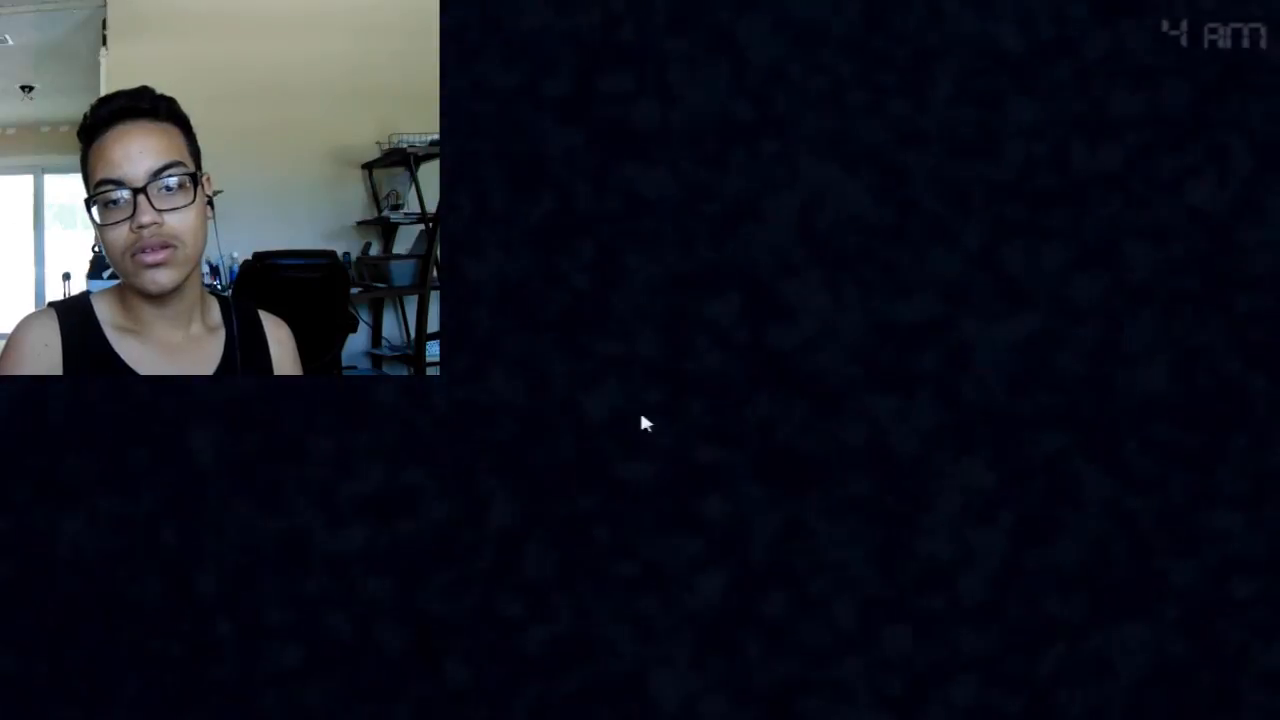
mouse_move(1150, 485)
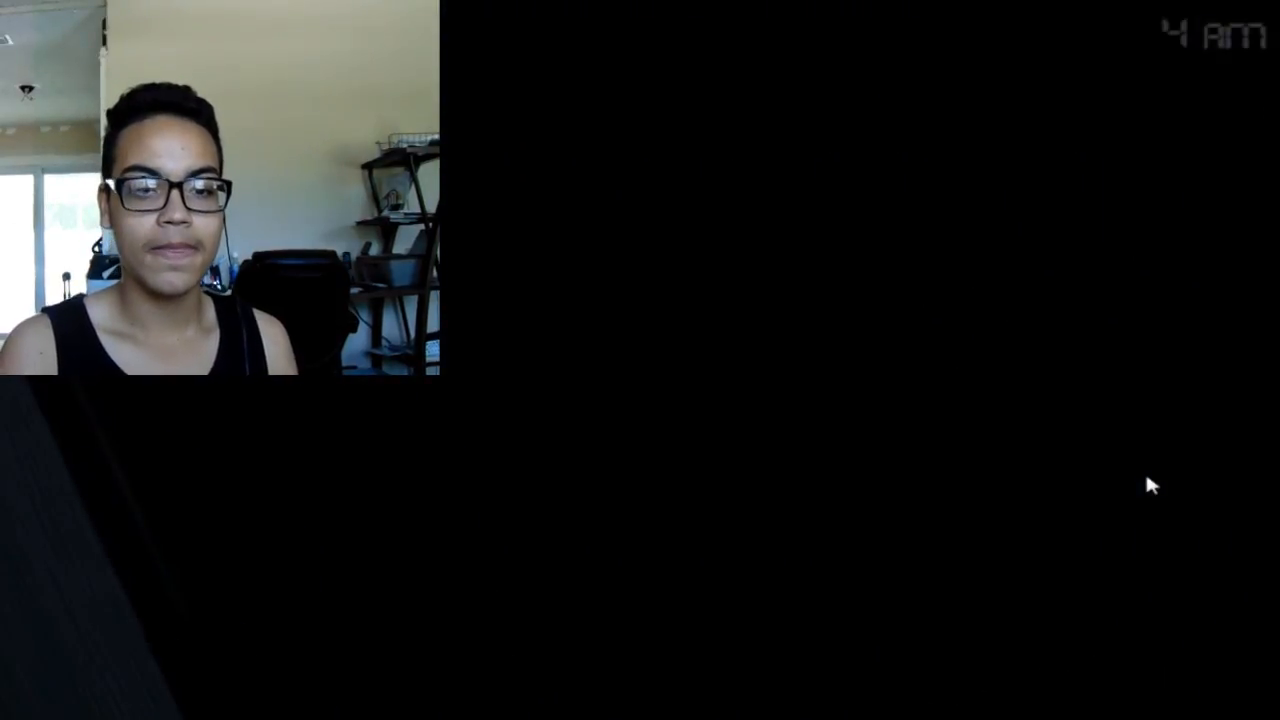
mouse_move(838, 492)
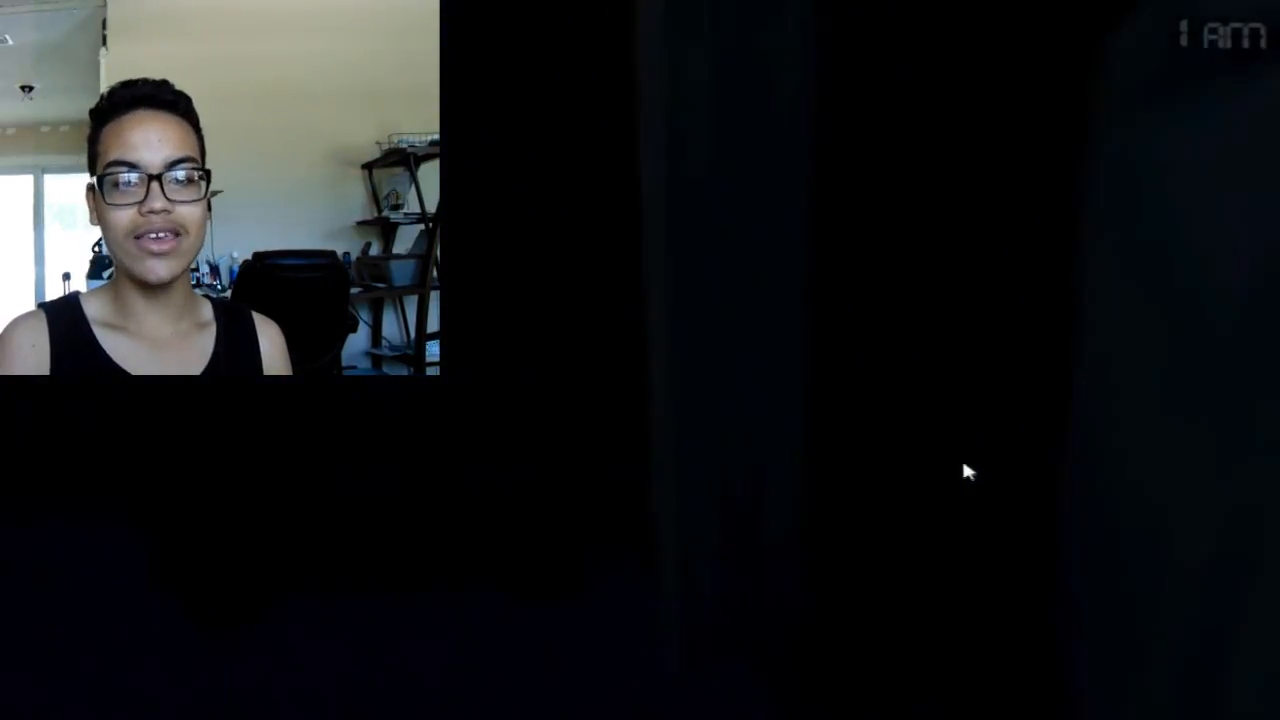
mouse_move(895, 465)
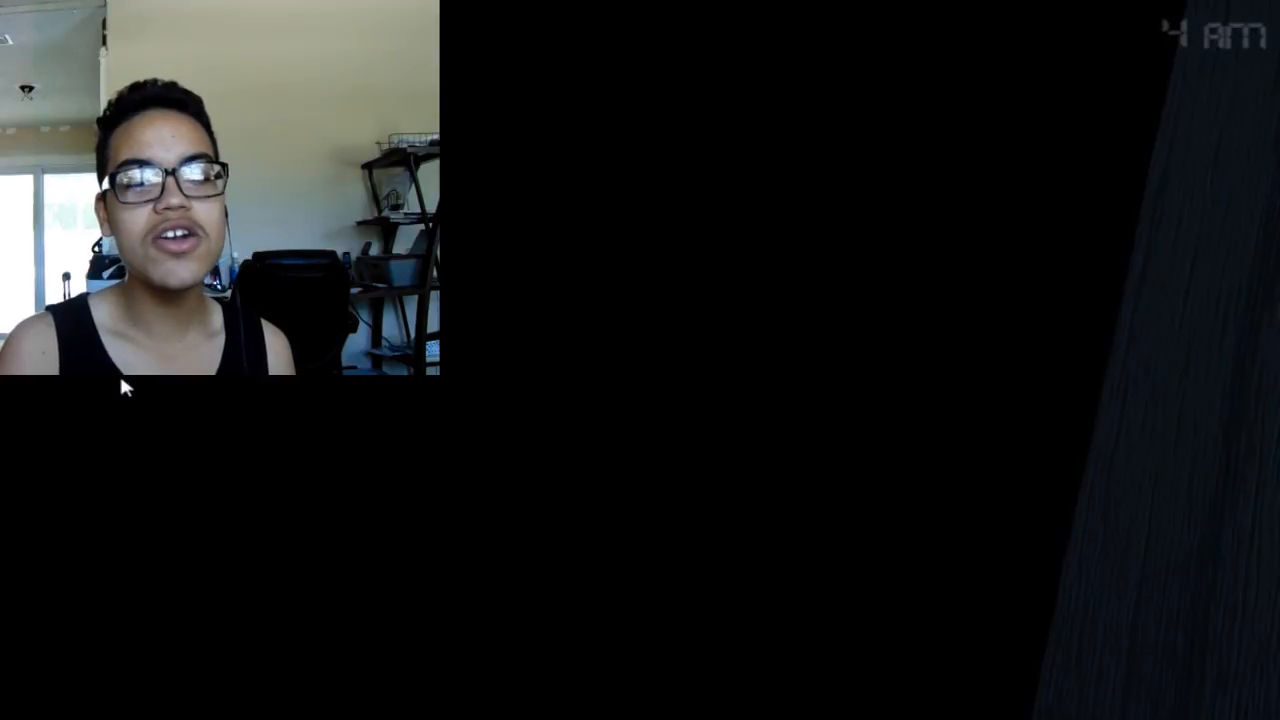
mouse_move(547, 439)
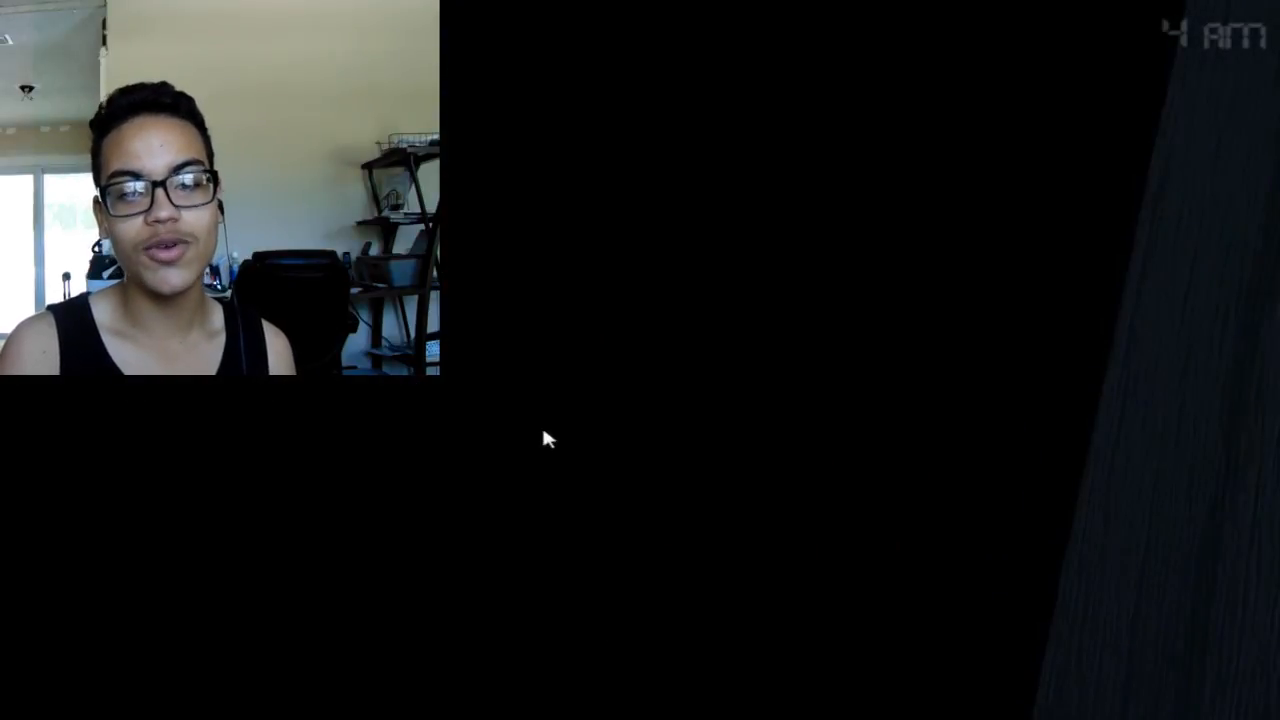
mouse_move(856, 406)
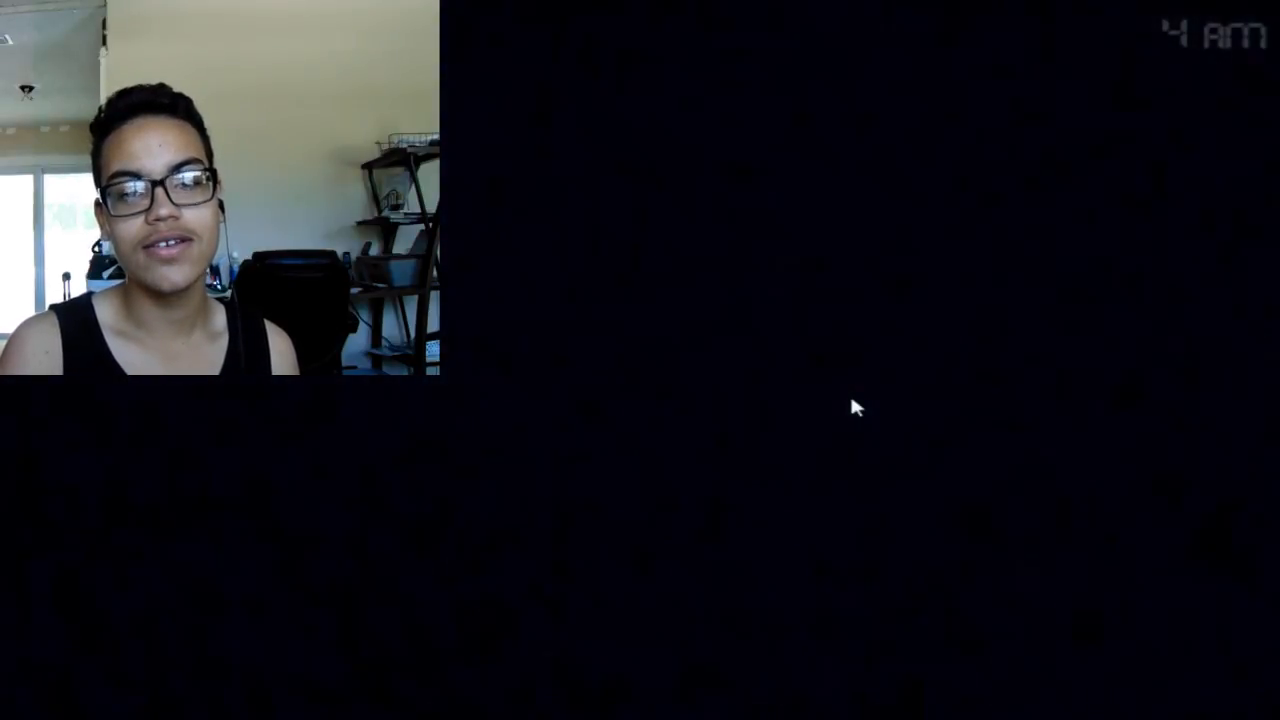
mouse_move(1232, 404)
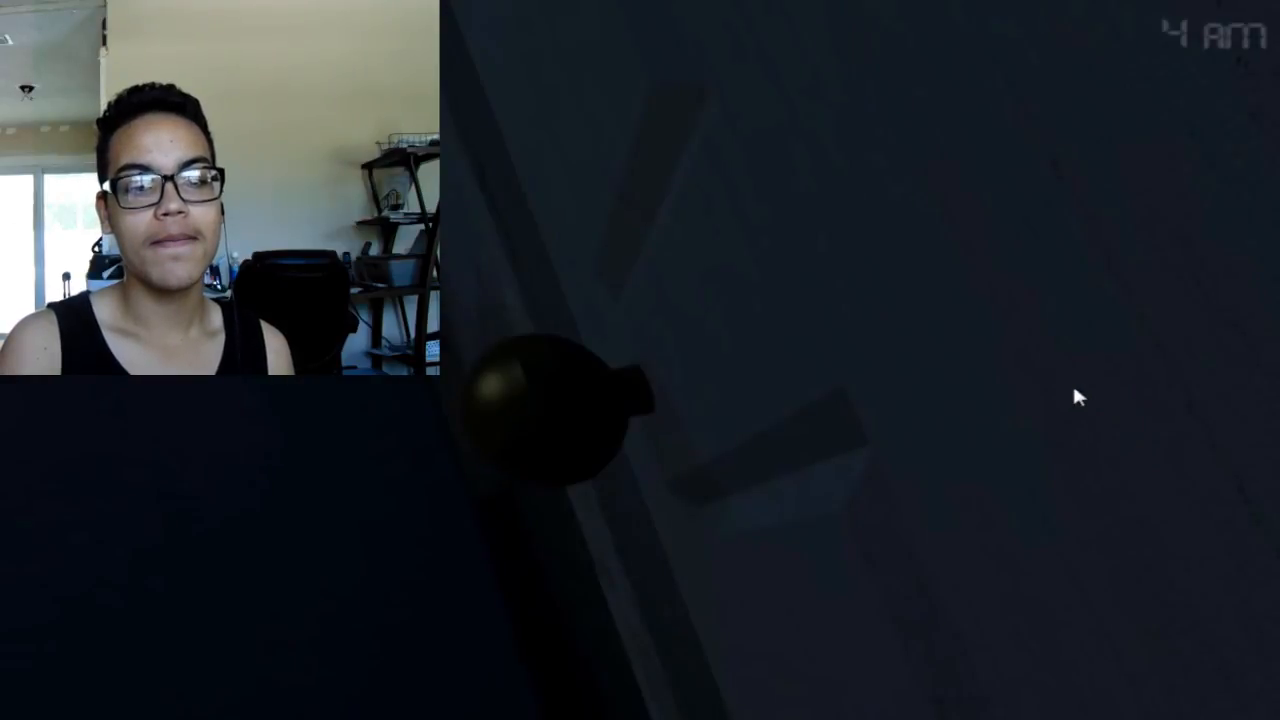
mouse_move(930, 393)
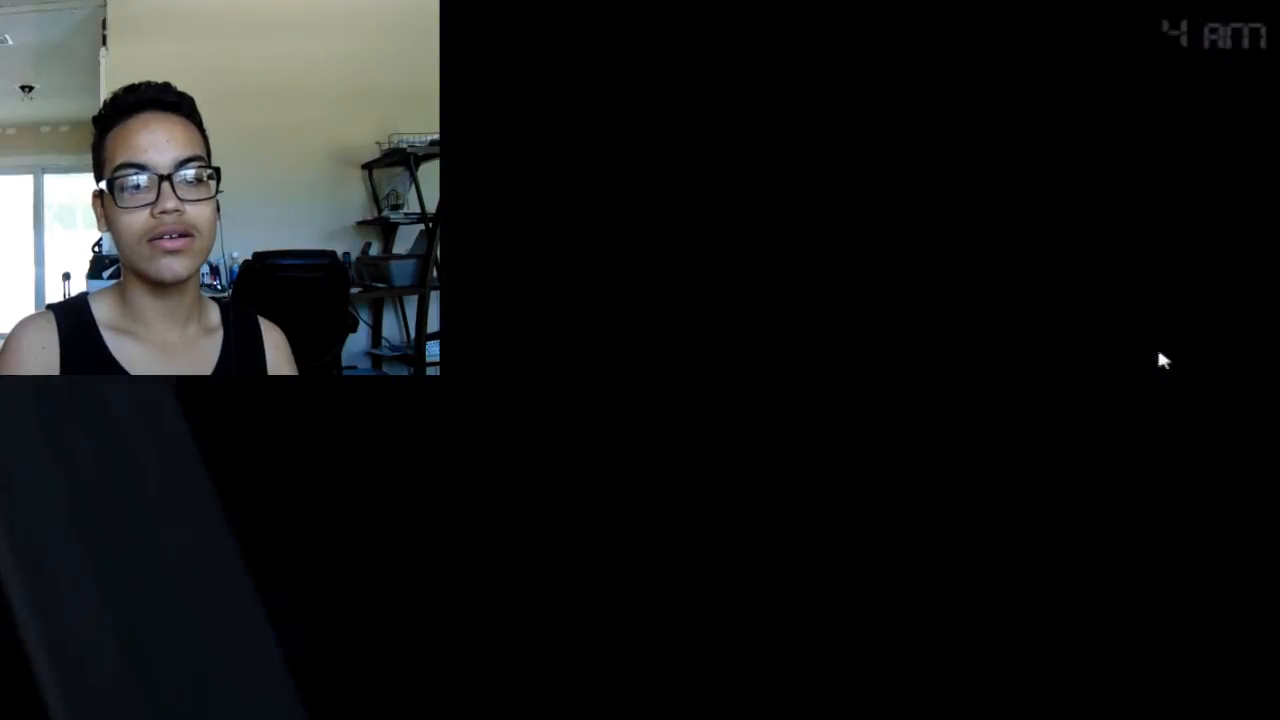
mouse_move(643, 425)
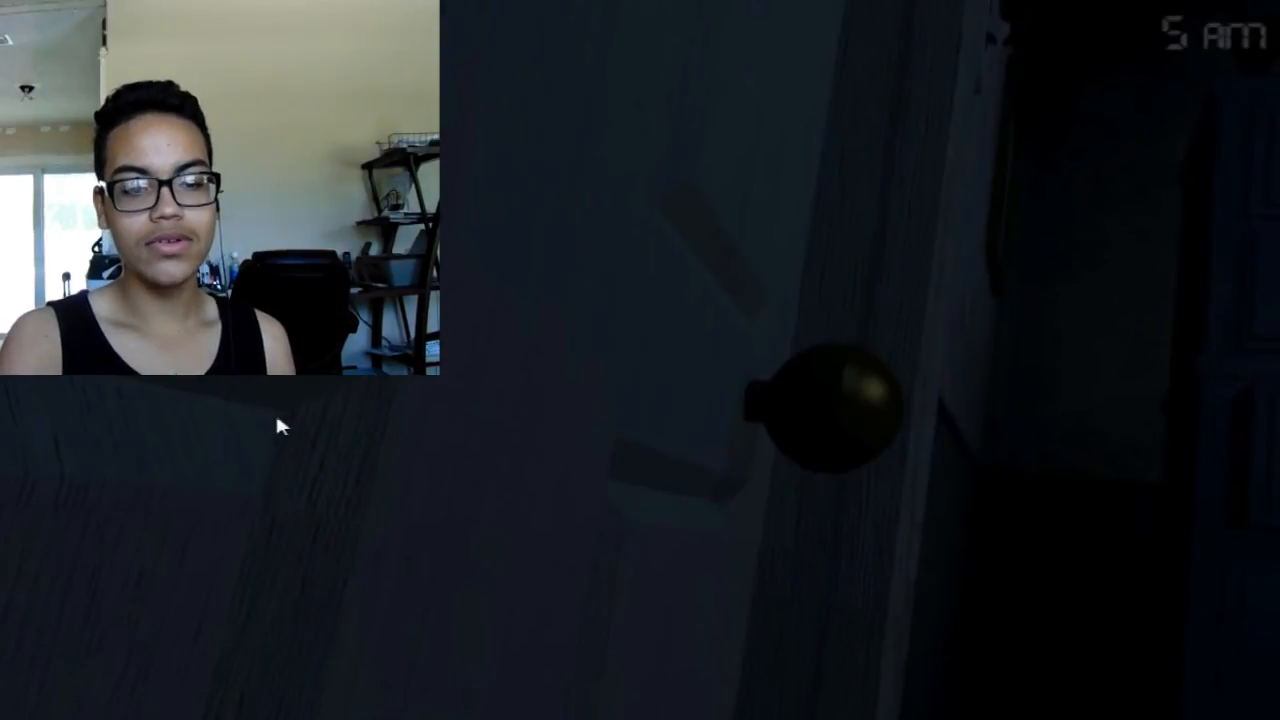
mouse_move(575, 415)
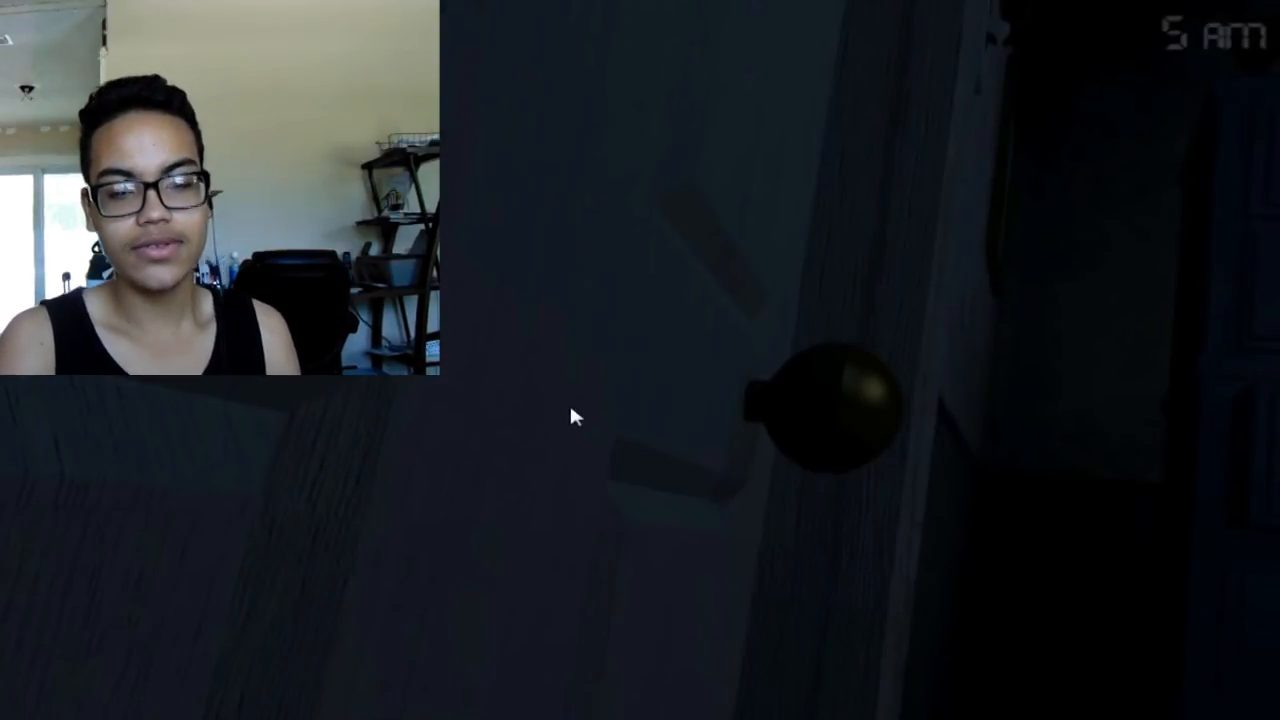